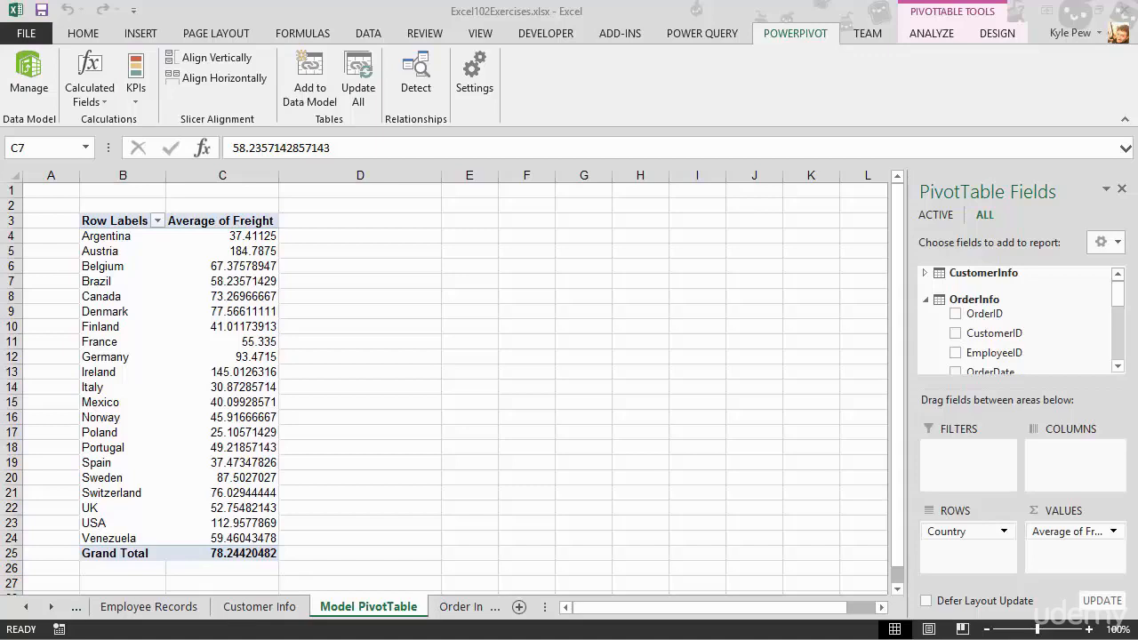
mouse_move(305, 271)
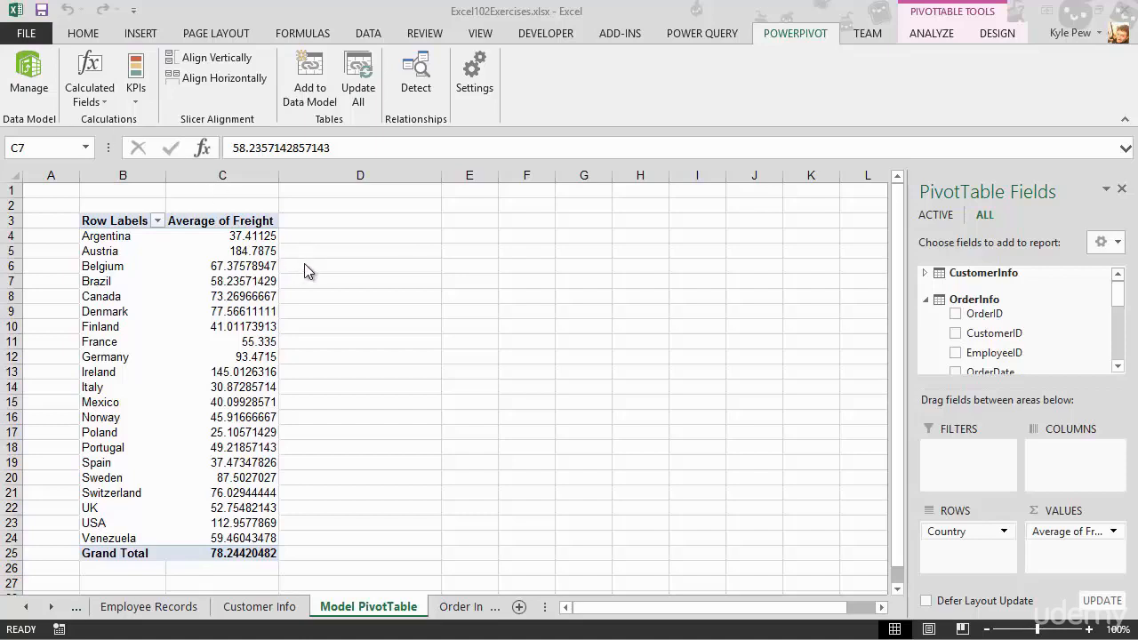
mouse_move(310, 258)
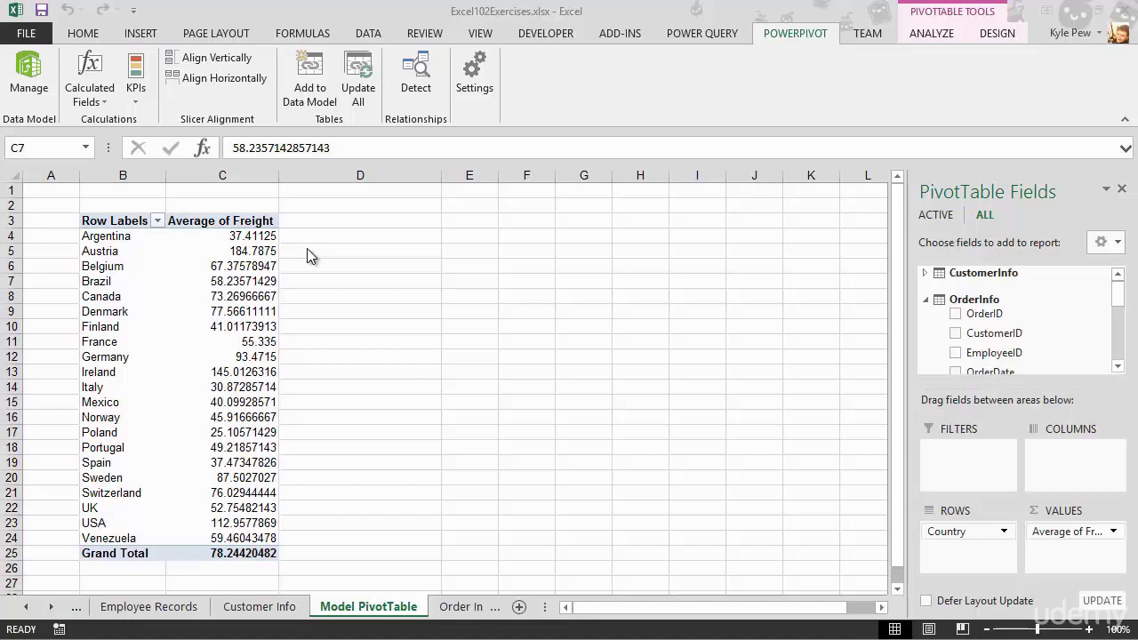
mouse_move(354, 267)
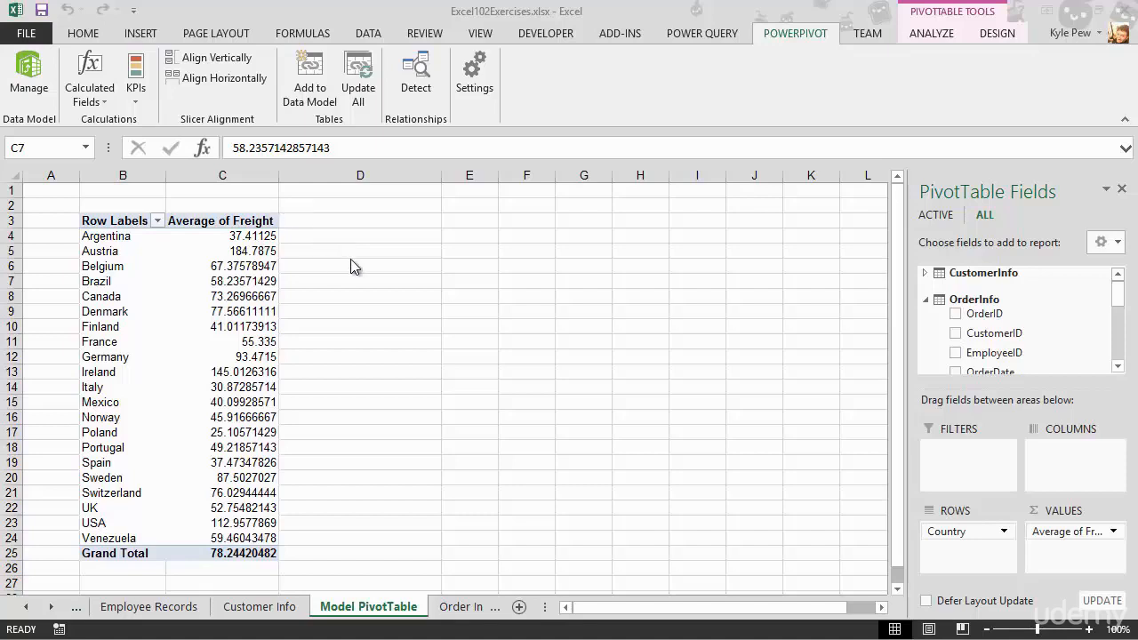
mouse_move(790, 50)
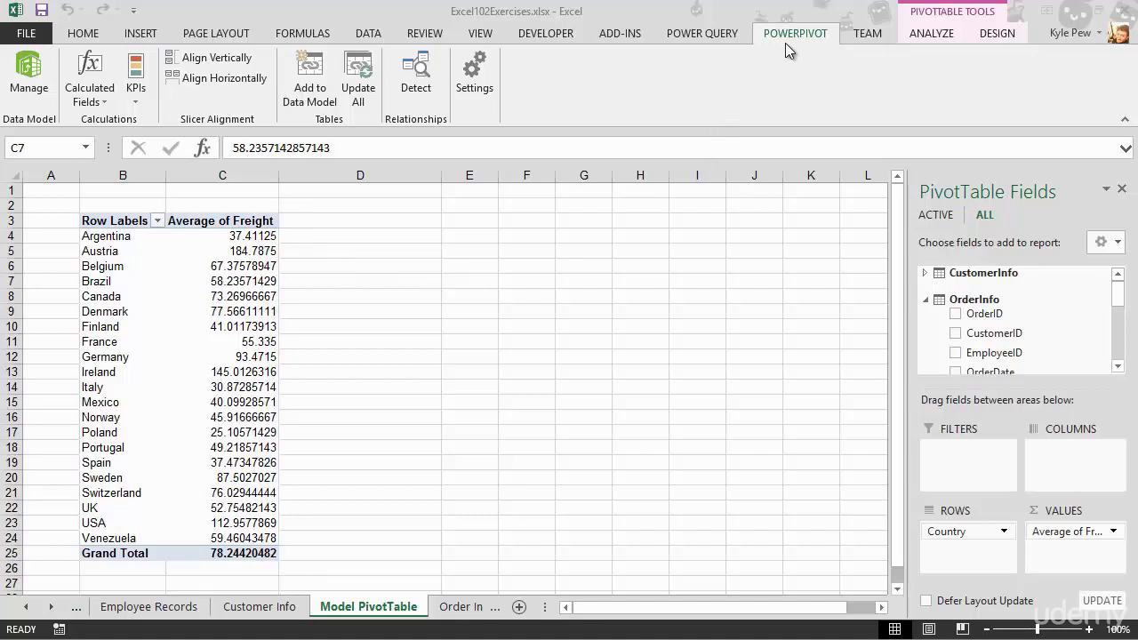
mouse_move(29, 76)
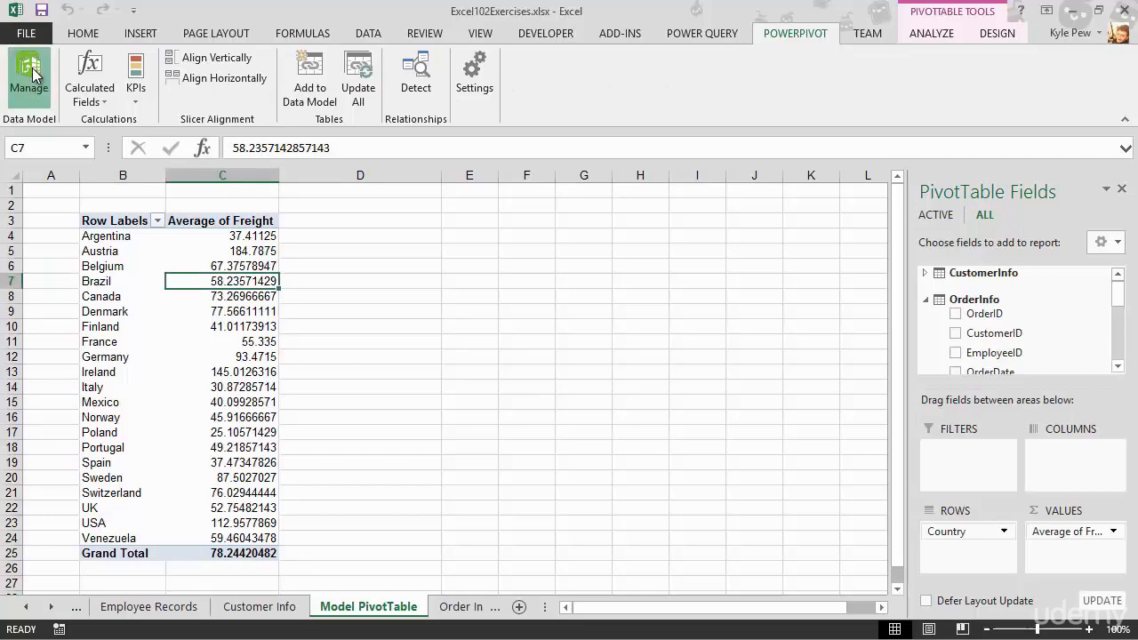
- Show the OrderInfo table's 830 records in the Power Pivot data view
left_click(29, 78)
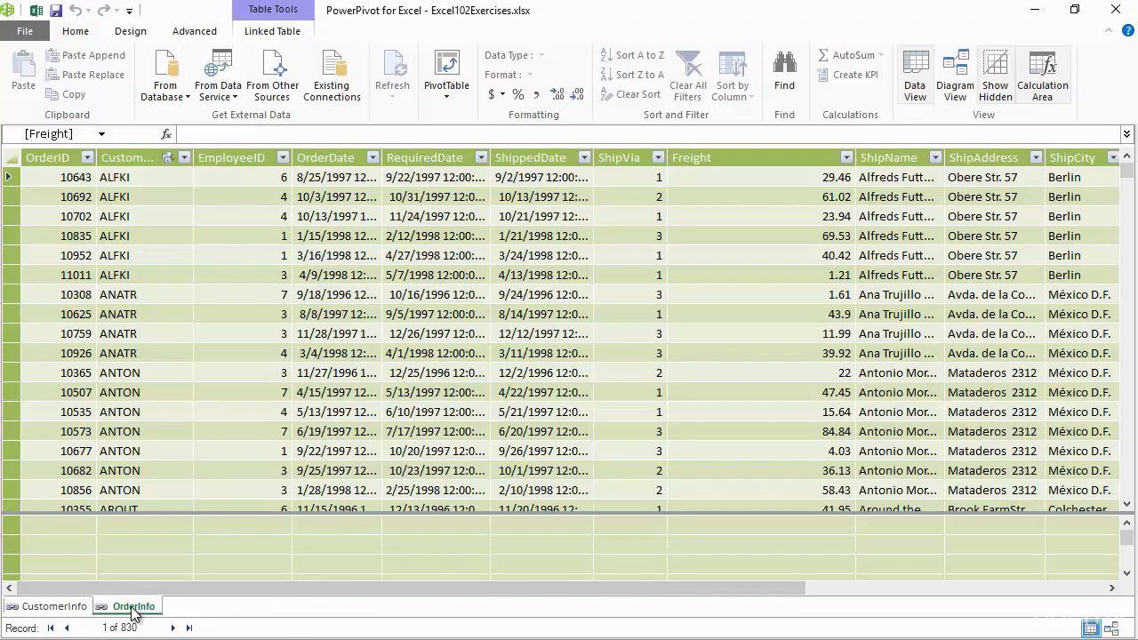
mouse_move(418, 281)
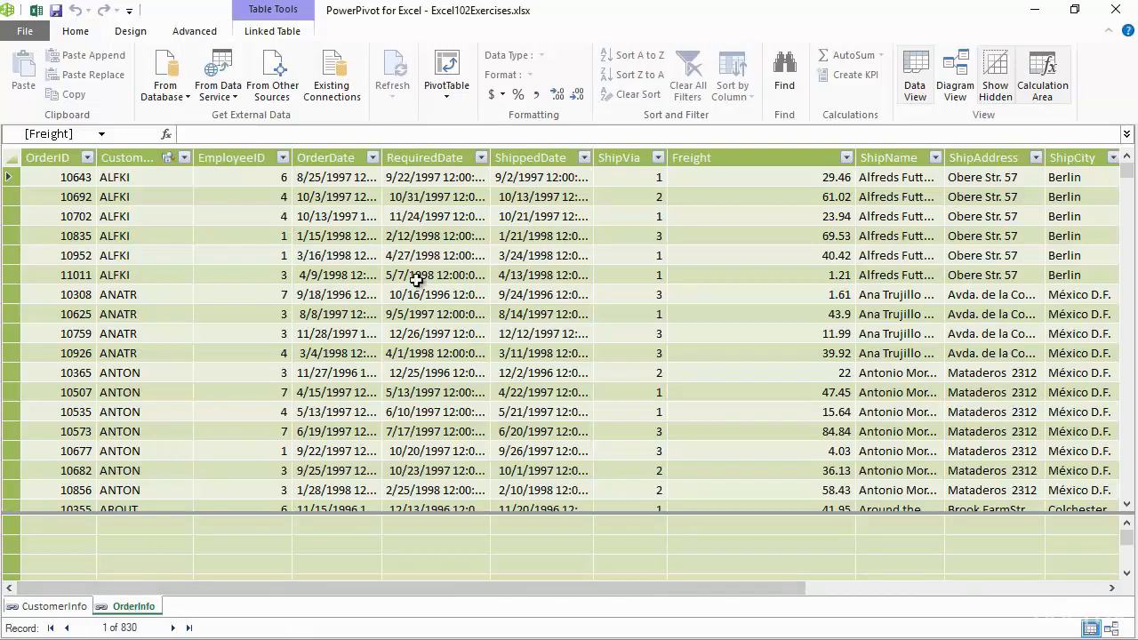
mouse_move(283, 537)
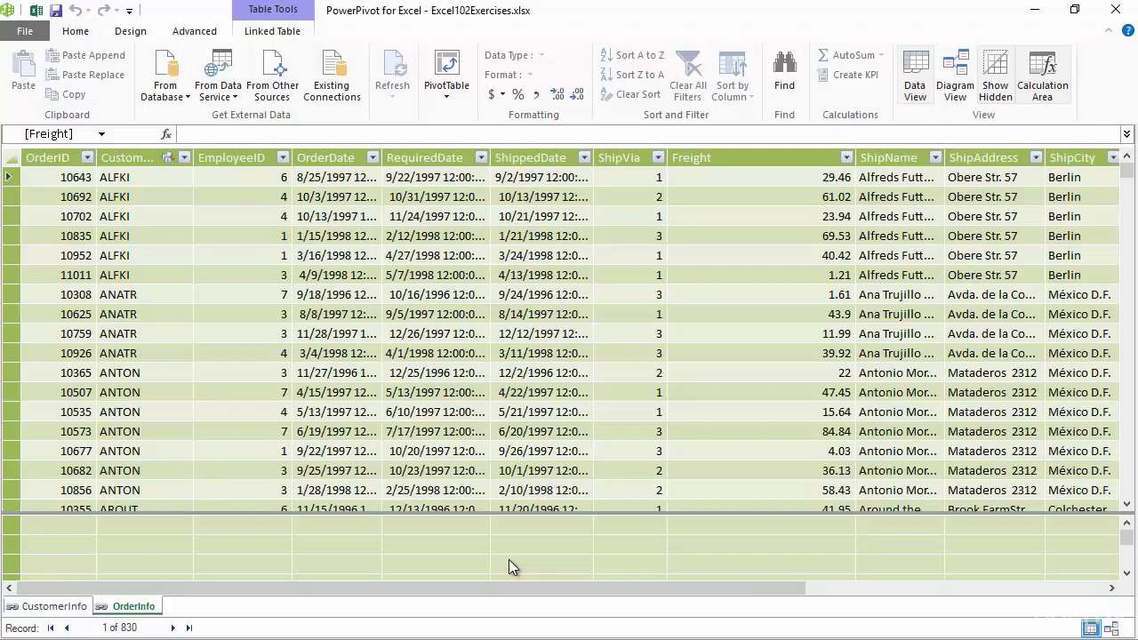
mouse_move(719, 535)
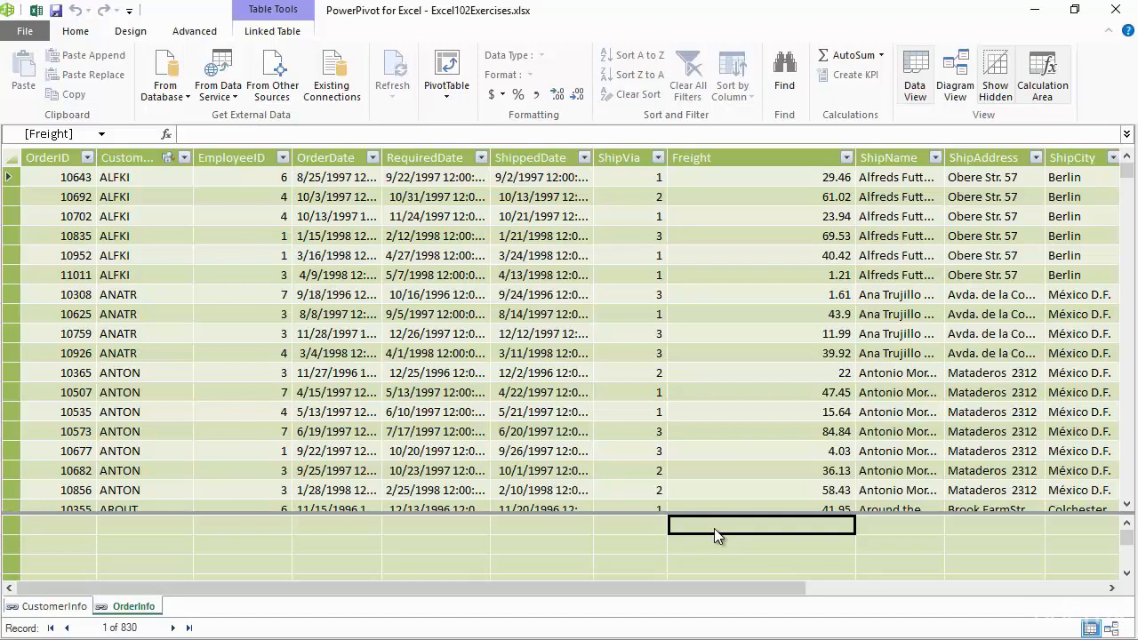
mouse_move(773, 461)
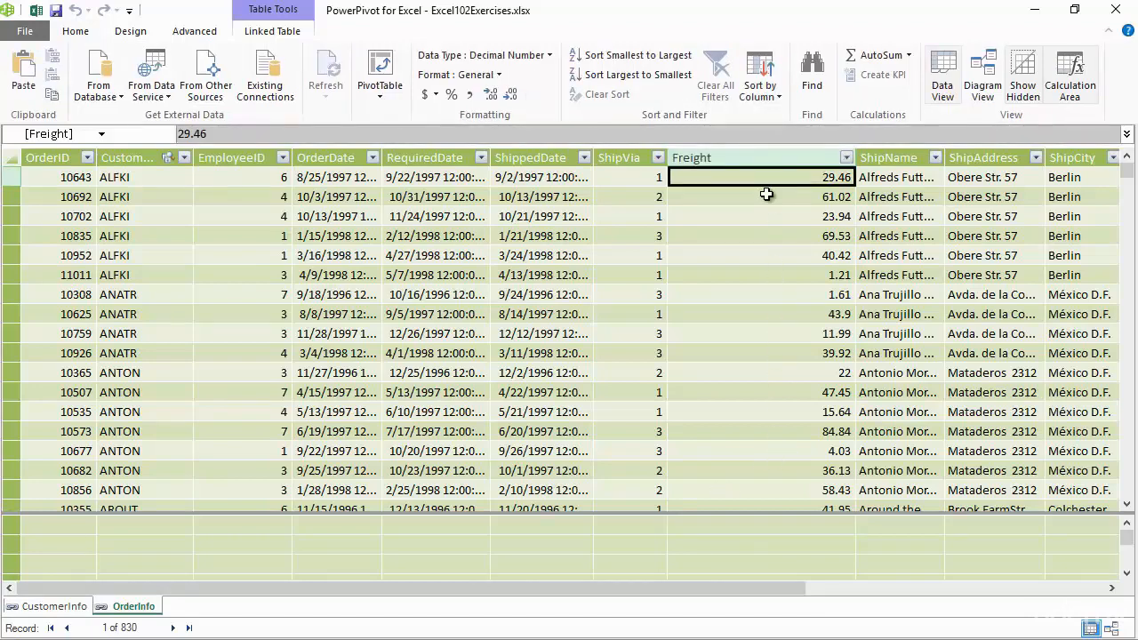
- Create an Average of Freight measure, =AVERAGE([Freight]), under the Freight column
left_click(760, 314)
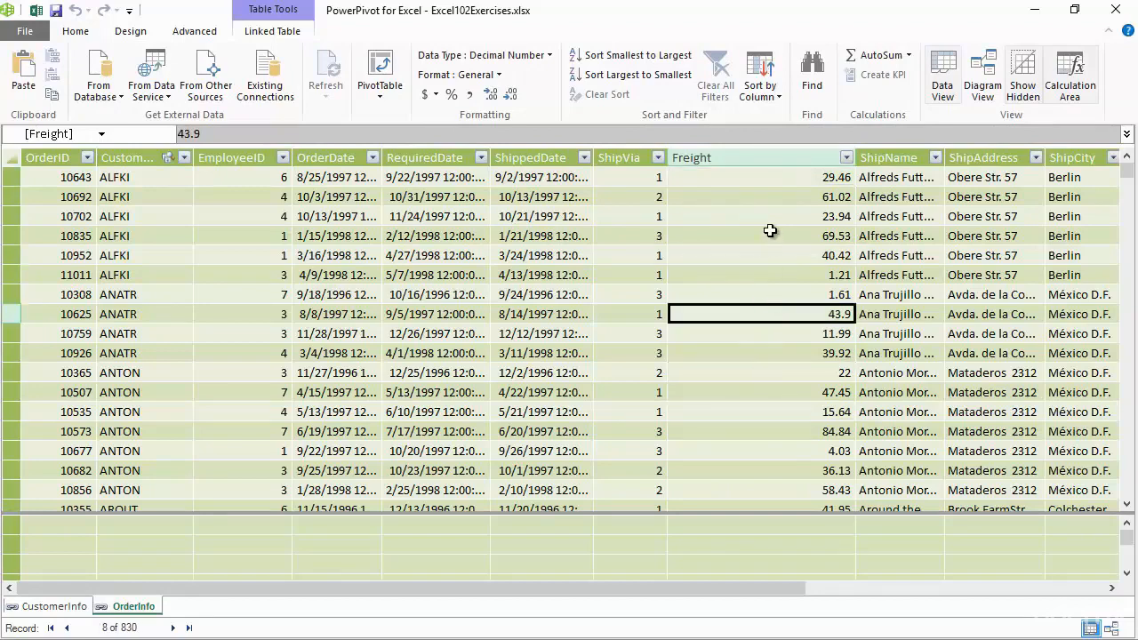
left_click(762, 236)
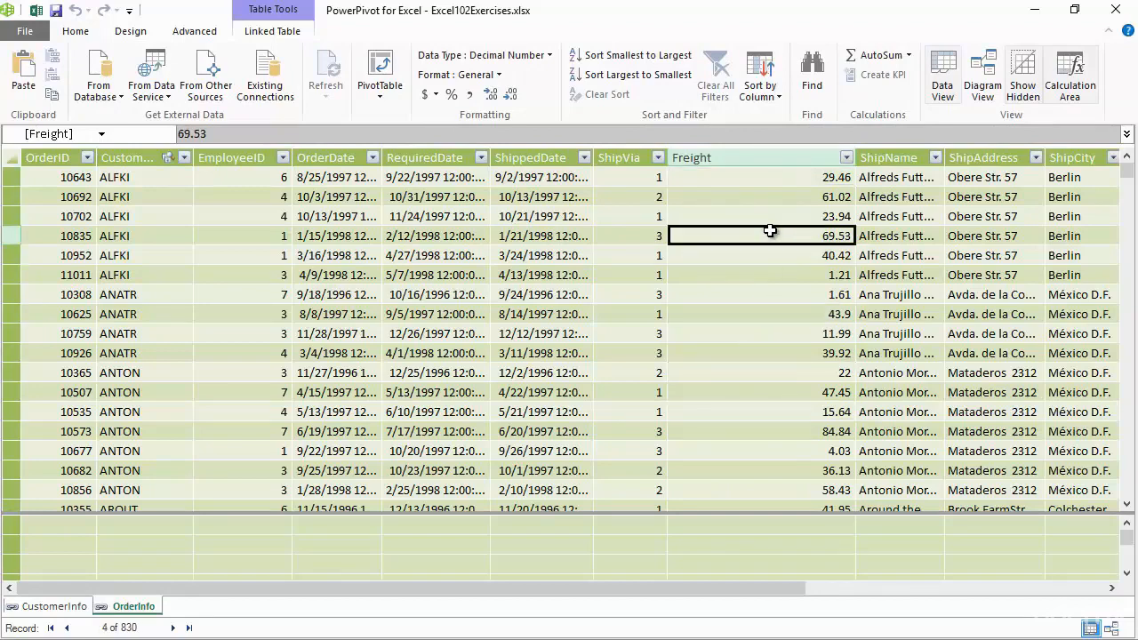
mouse_move(616, 219)
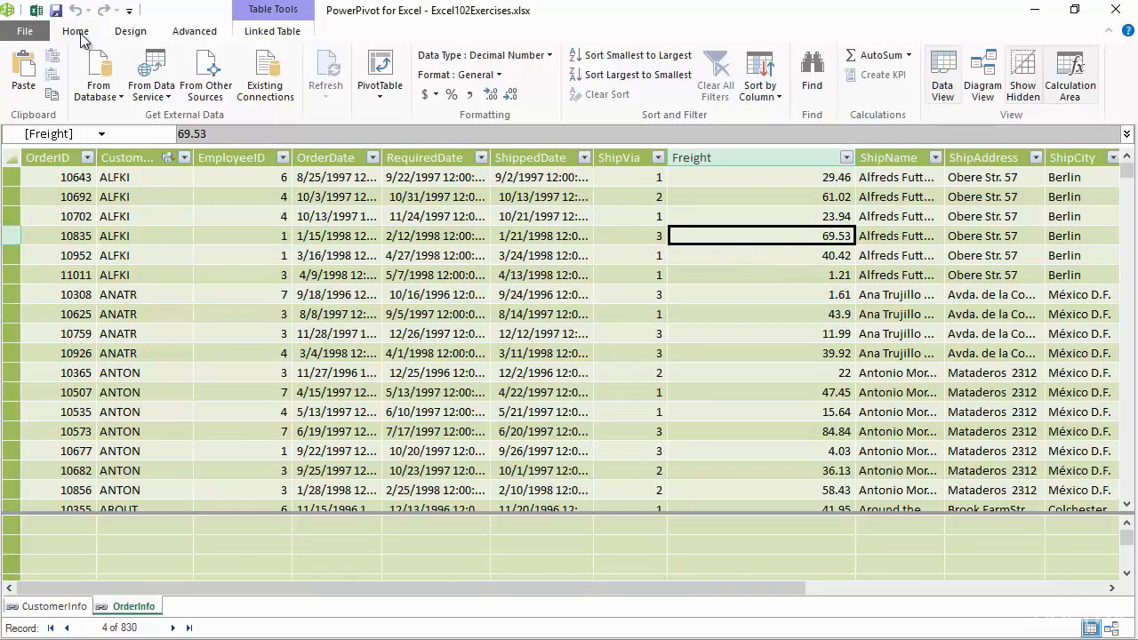
mouse_move(709, 109)
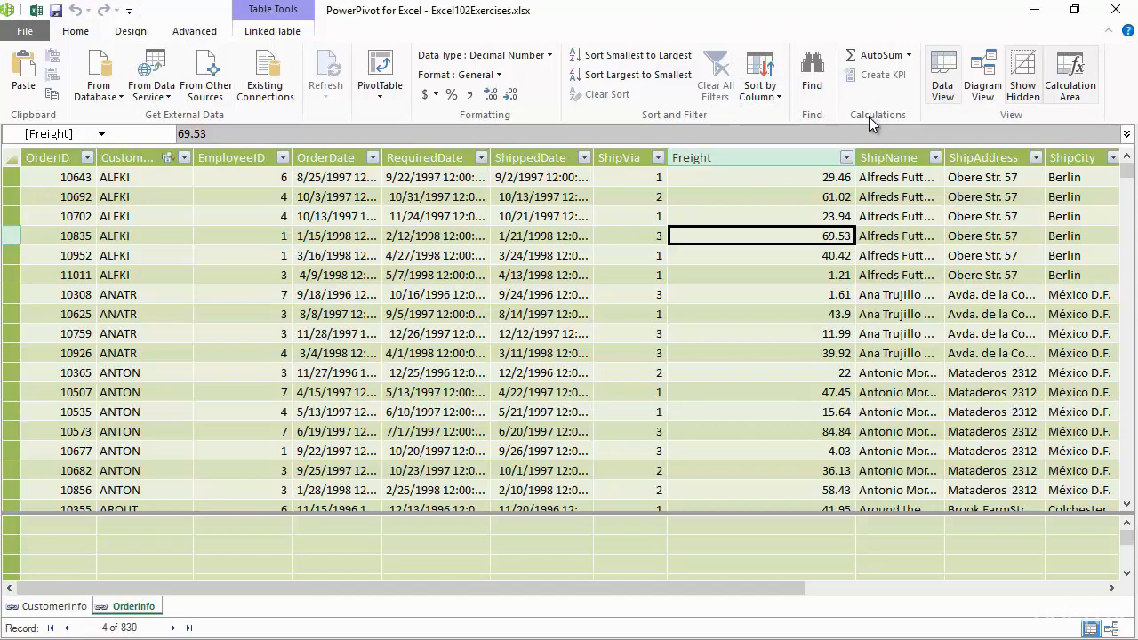
mouse_move(873, 124)
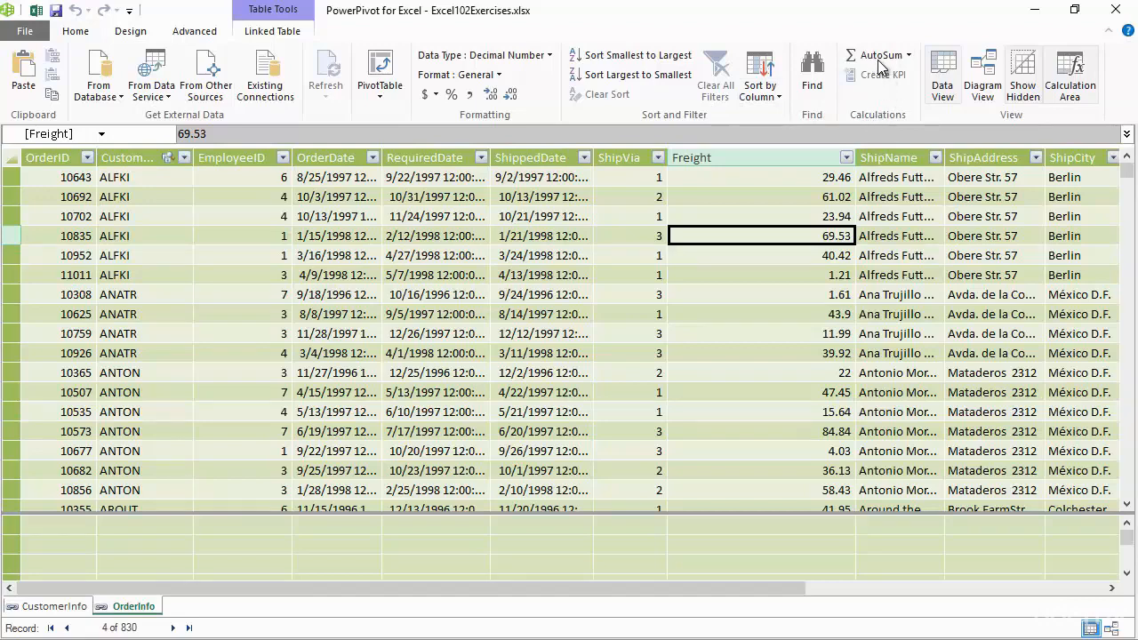
mouse_move(877, 55)
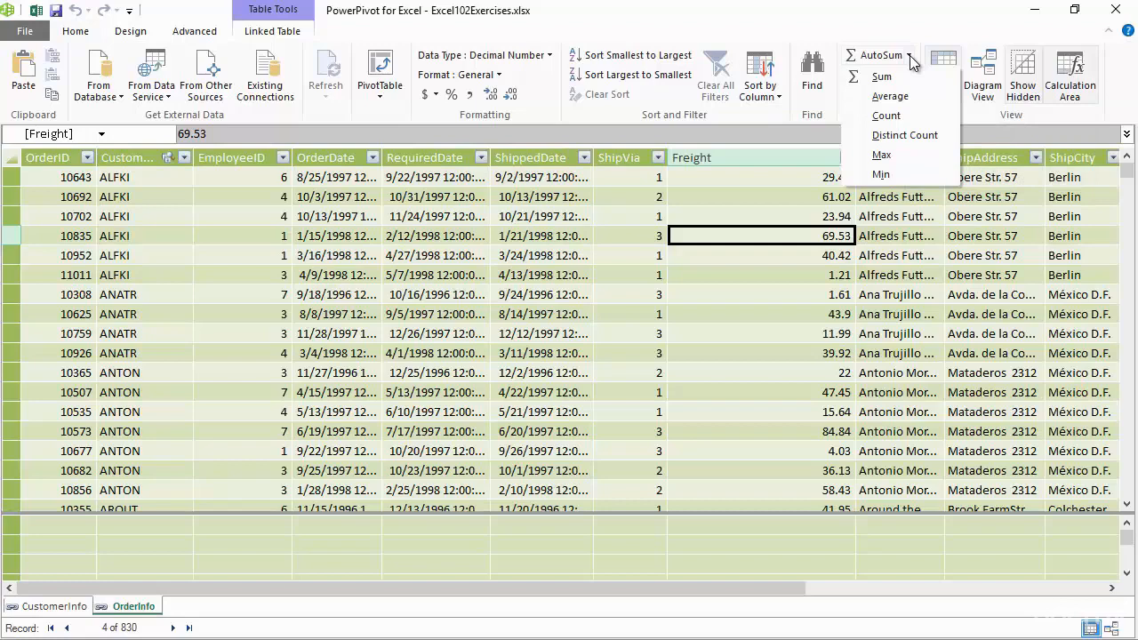
mouse_move(891, 96)
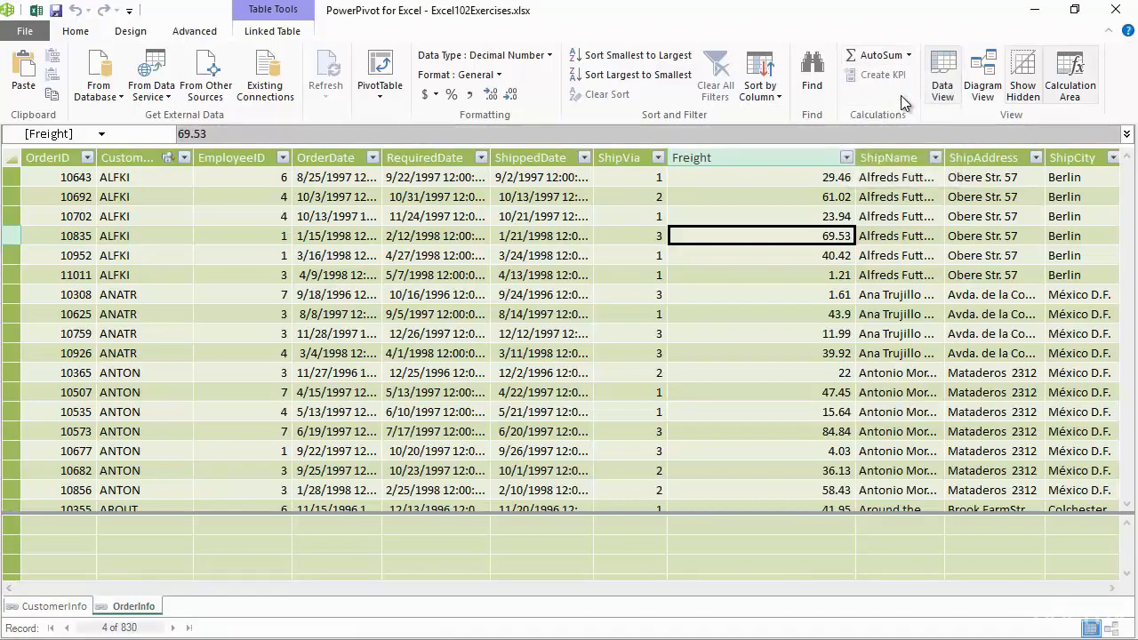
left_click(760, 524)
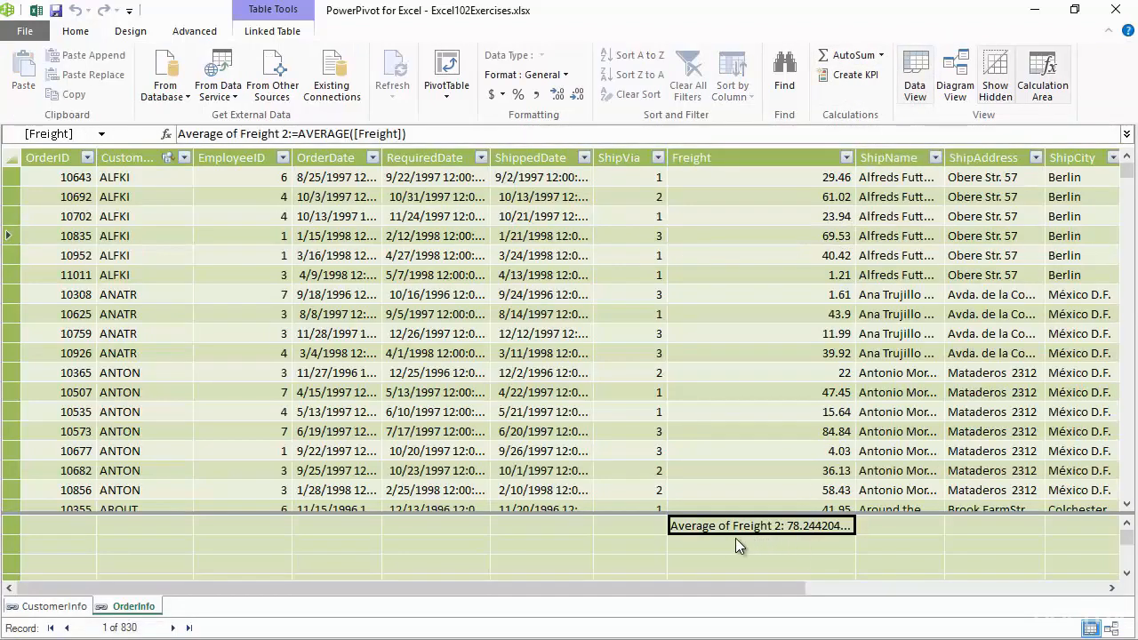
mouse_move(767, 508)
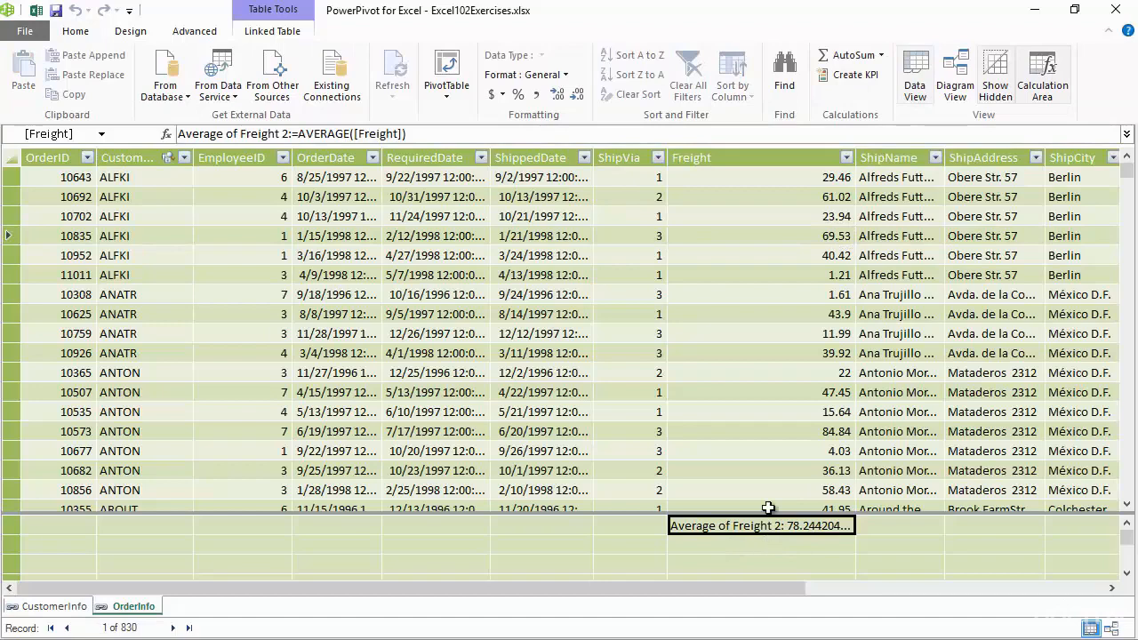
mouse_move(798, 539)
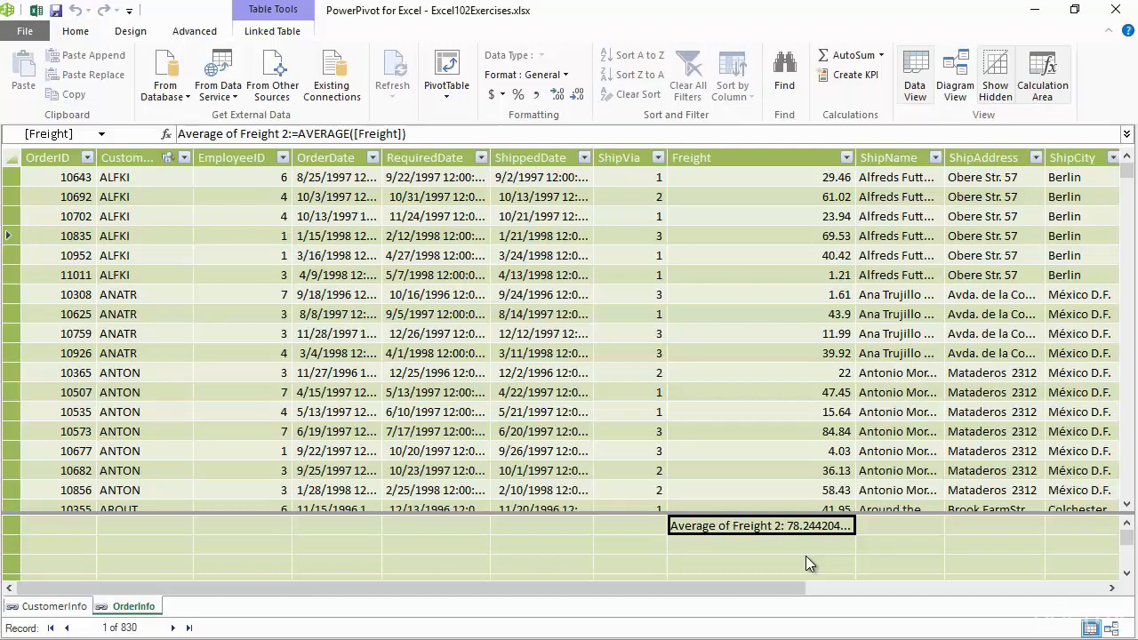
mouse_move(344, 333)
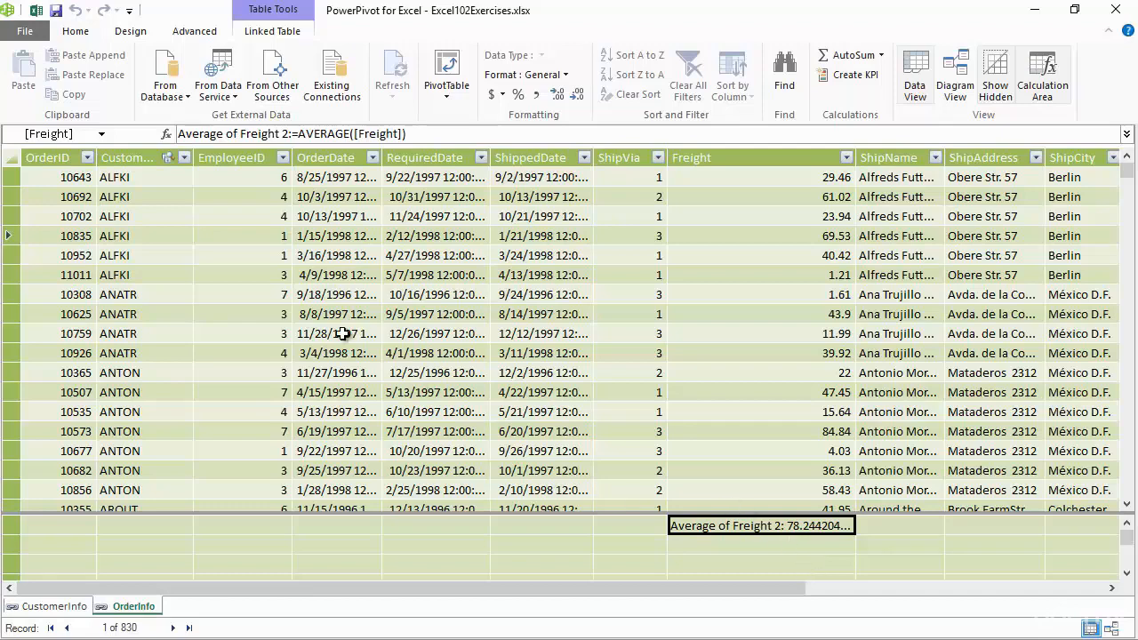
left_click(241, 255)
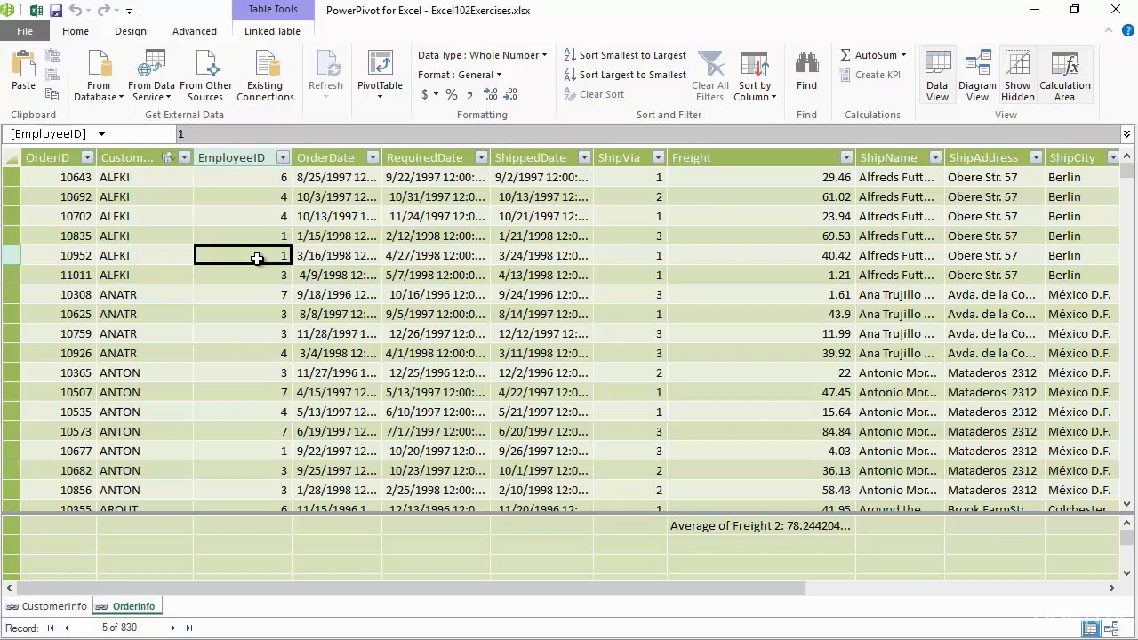
left_click(144, 295)
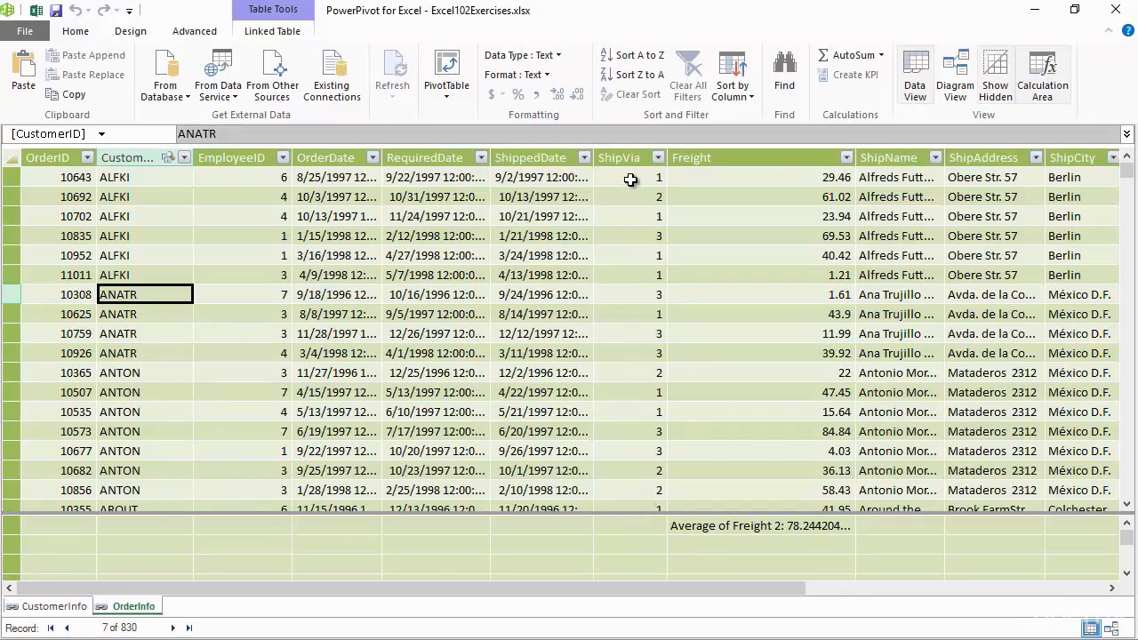
mouse_move(617, 365)
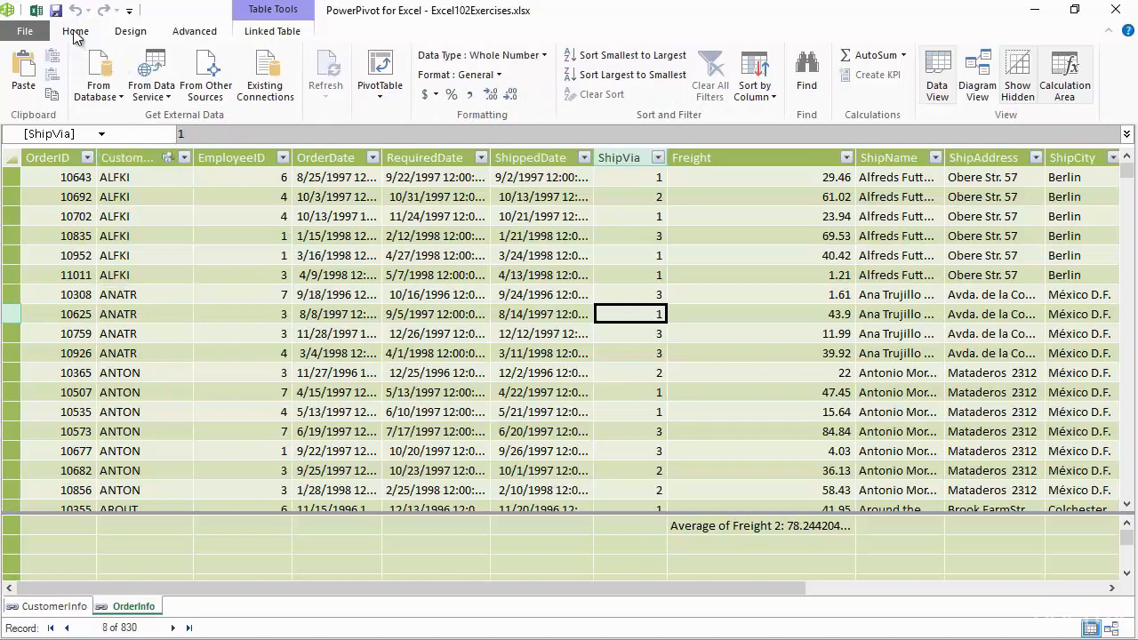
- Create a Distinct Count of ShipVia measure, =DISTINCTCOUNT([ShipVia]), under ShipVia
left_click(897, 55)
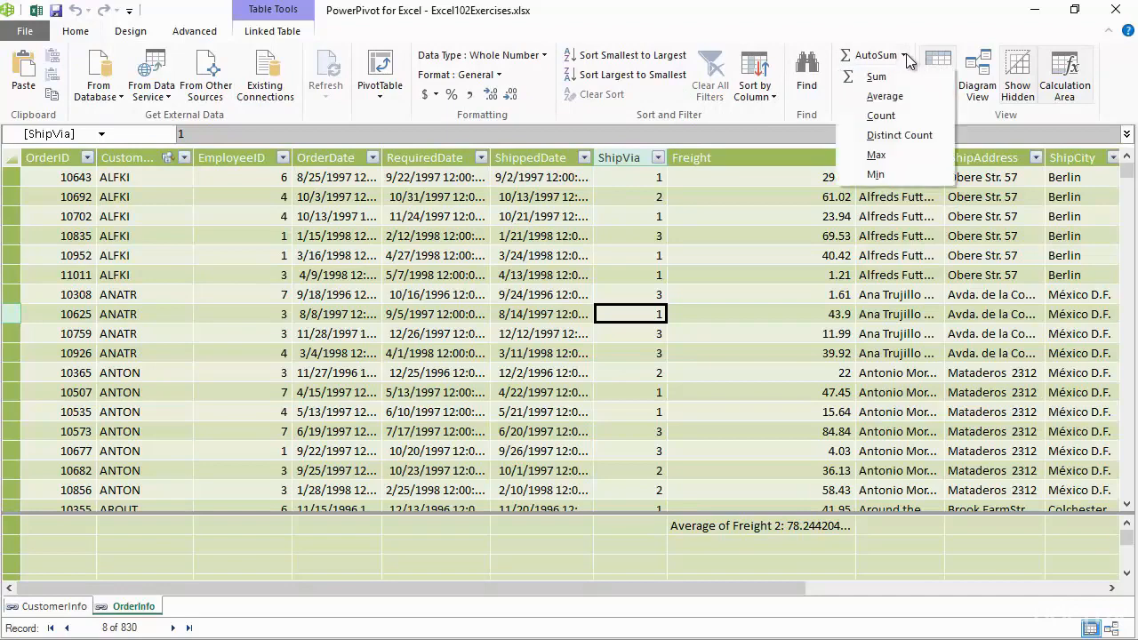
mouse_move(914, 176)
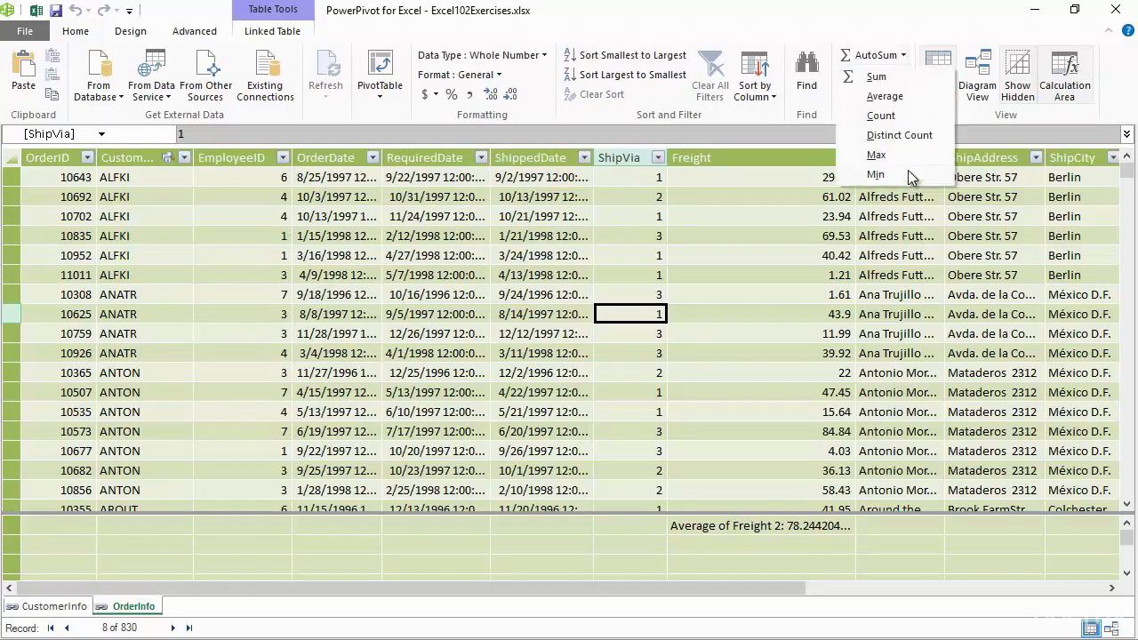
mouse_move(914, 143)
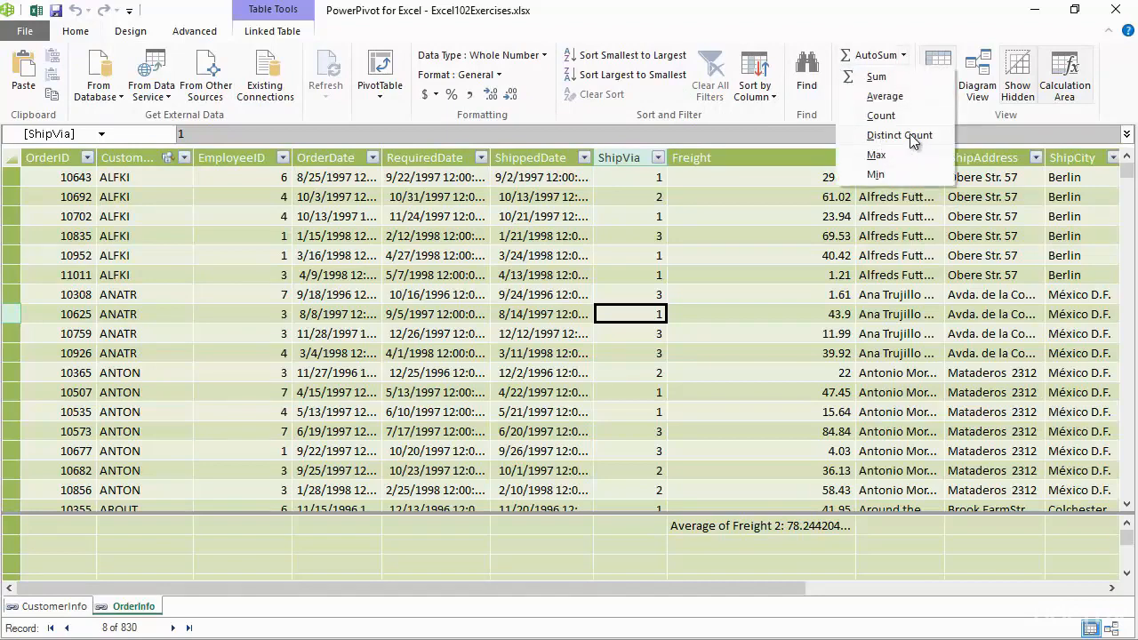
mouse_move(698, 168)
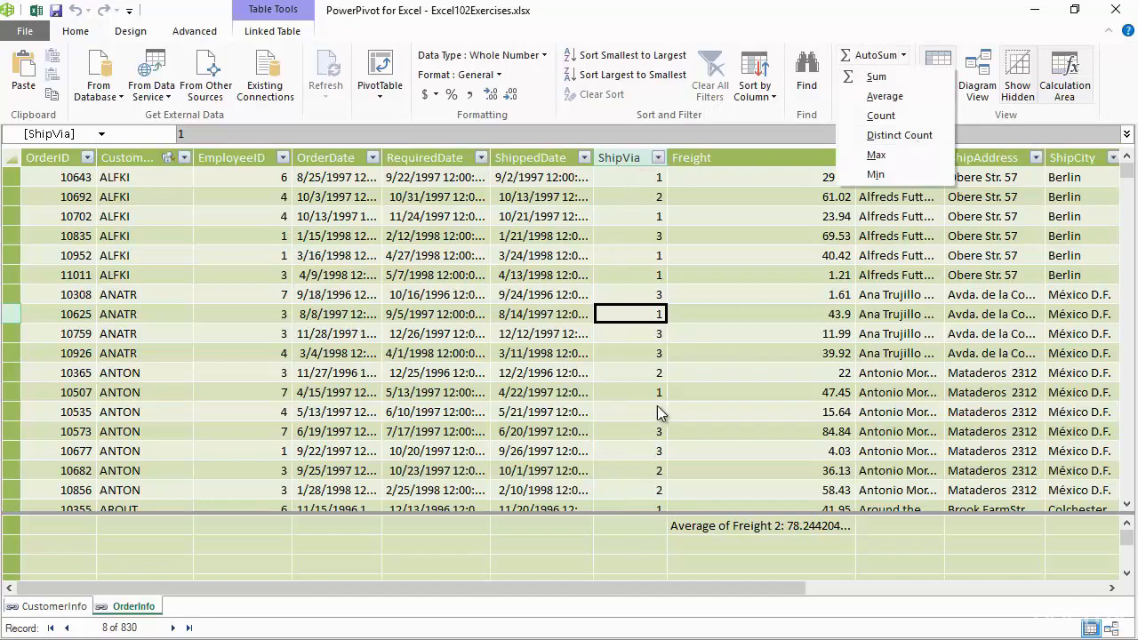
mouse_move(623, 415)
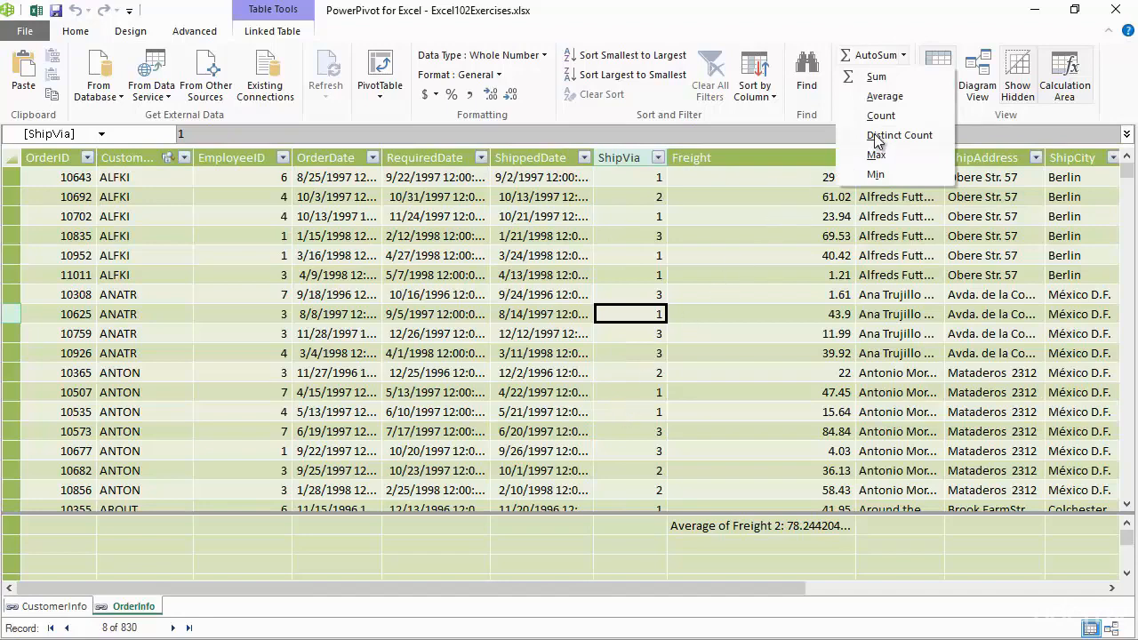
left_click(899, 134)
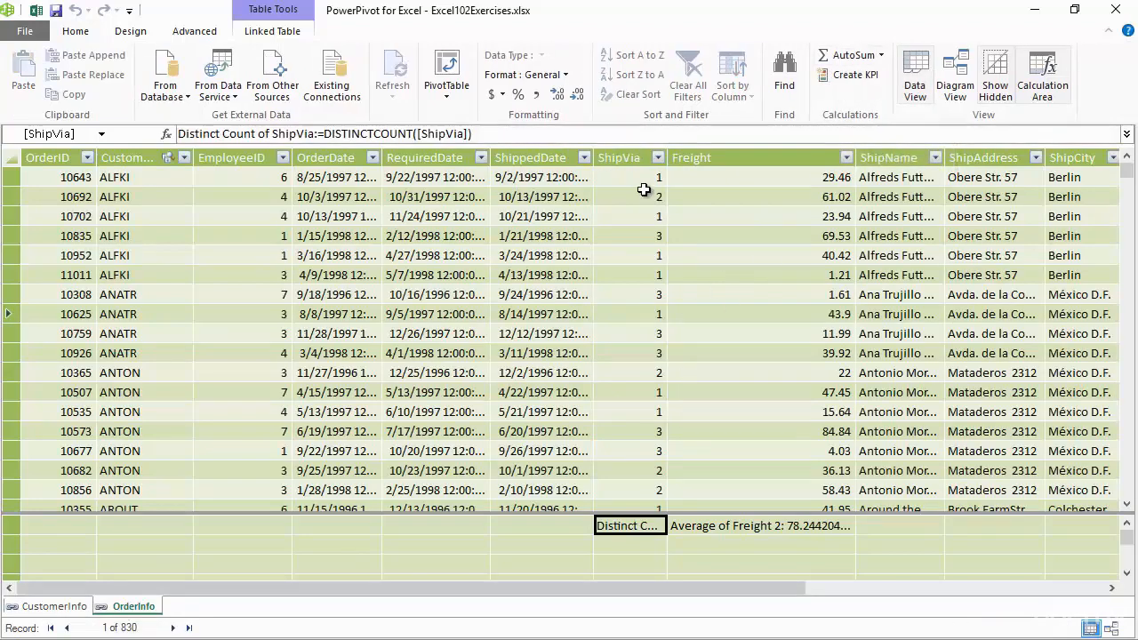